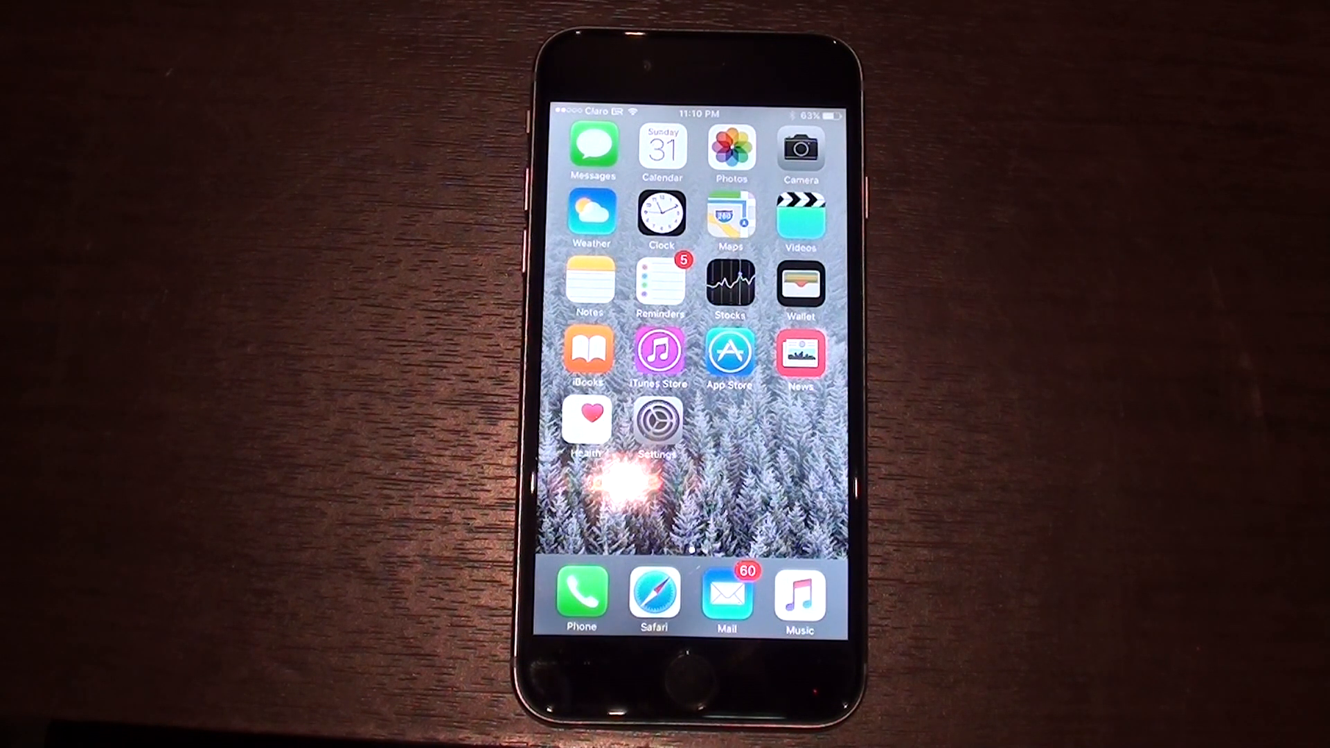
- Reach the Cellular page showing 7.7 GB data usage and 18 Hours, 26 Minutes call time
left_click(658, 421)
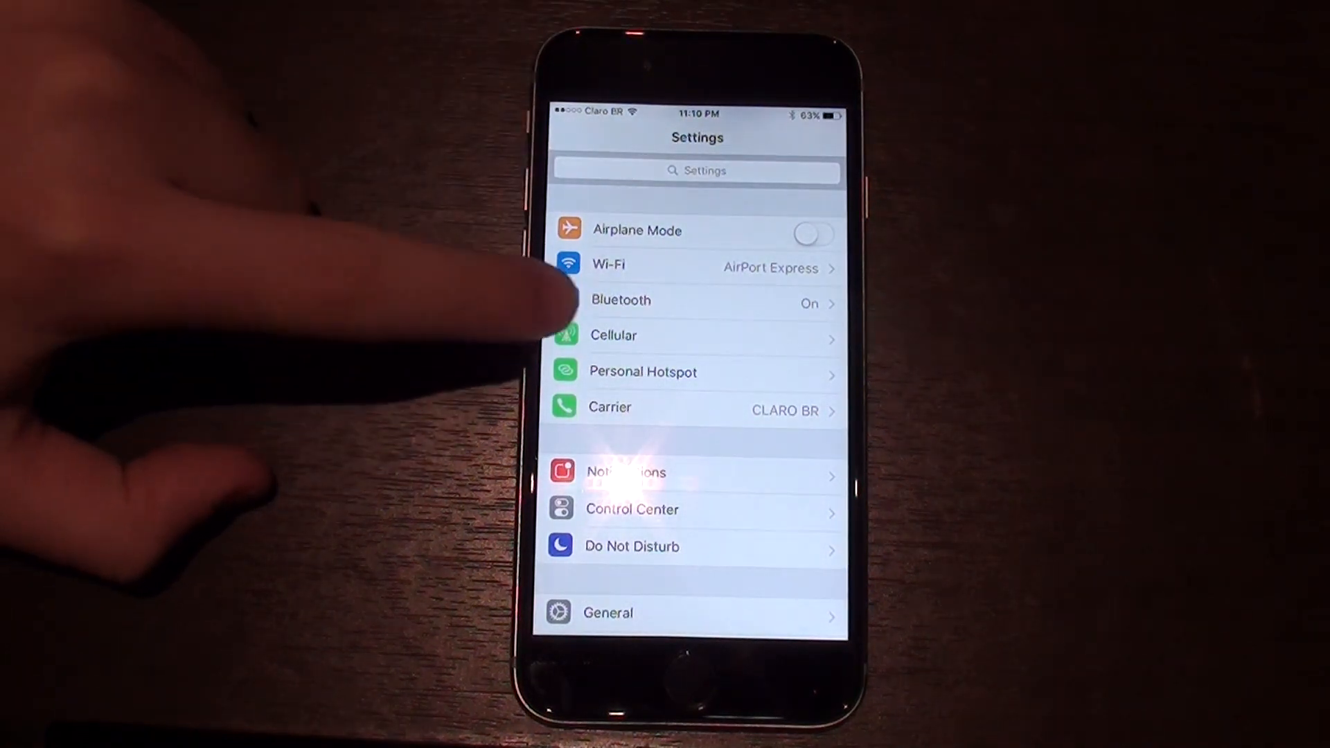
left_click(612, 335)
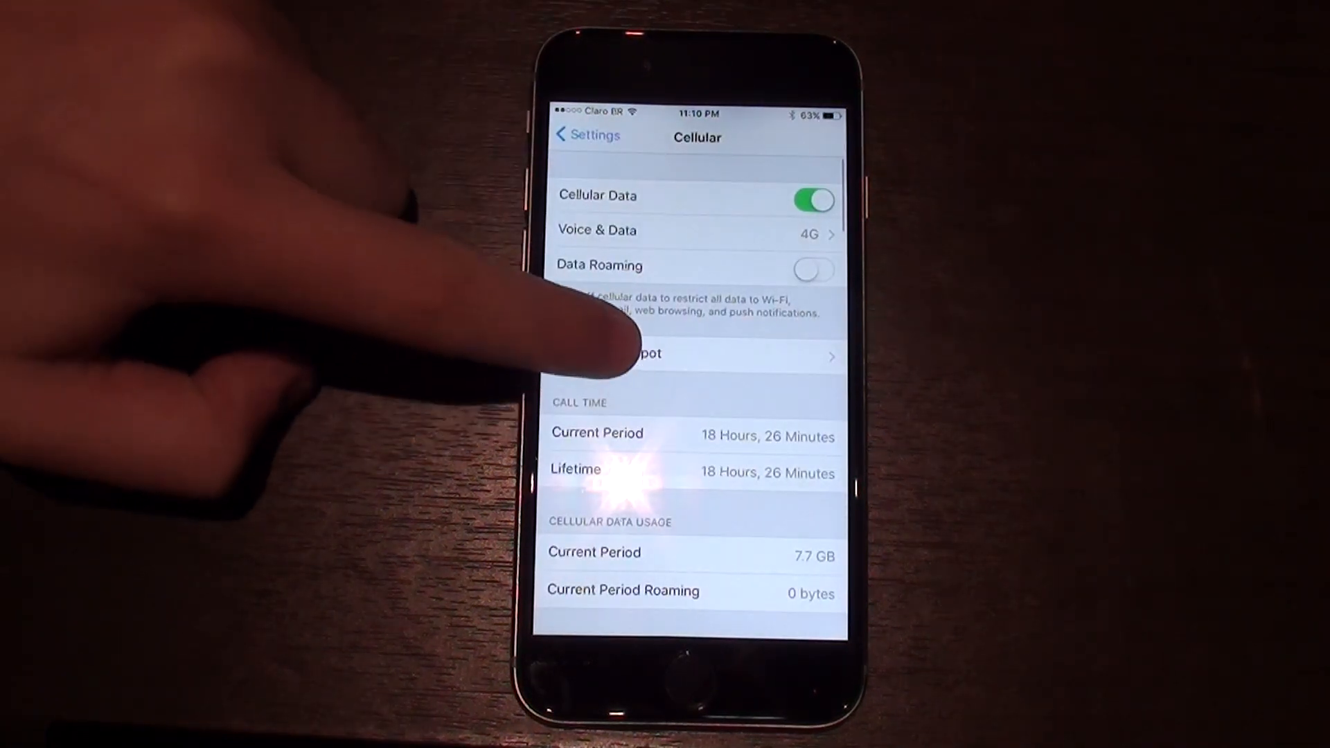
scroll("down", 3)
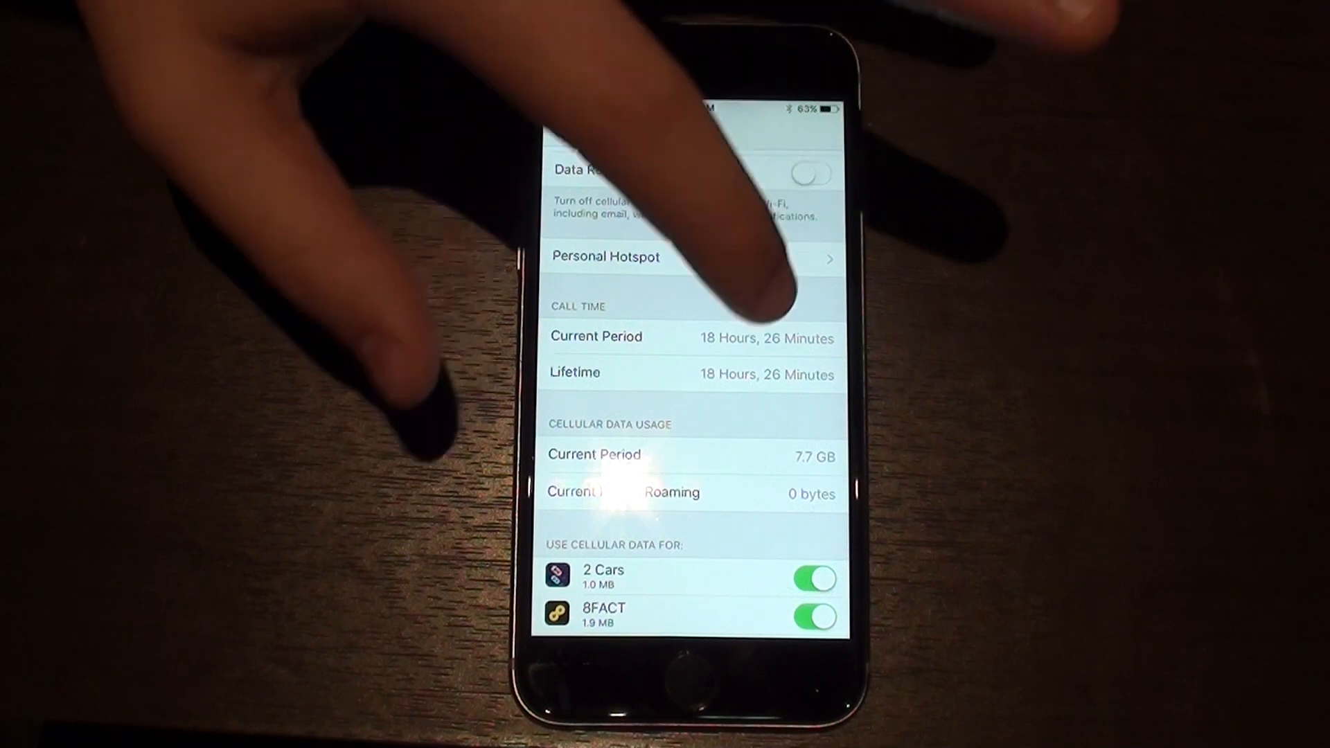
- Reset Statistics so current-period data reads 0 bytes and call time 0 Minutes
scroll("down", 3)
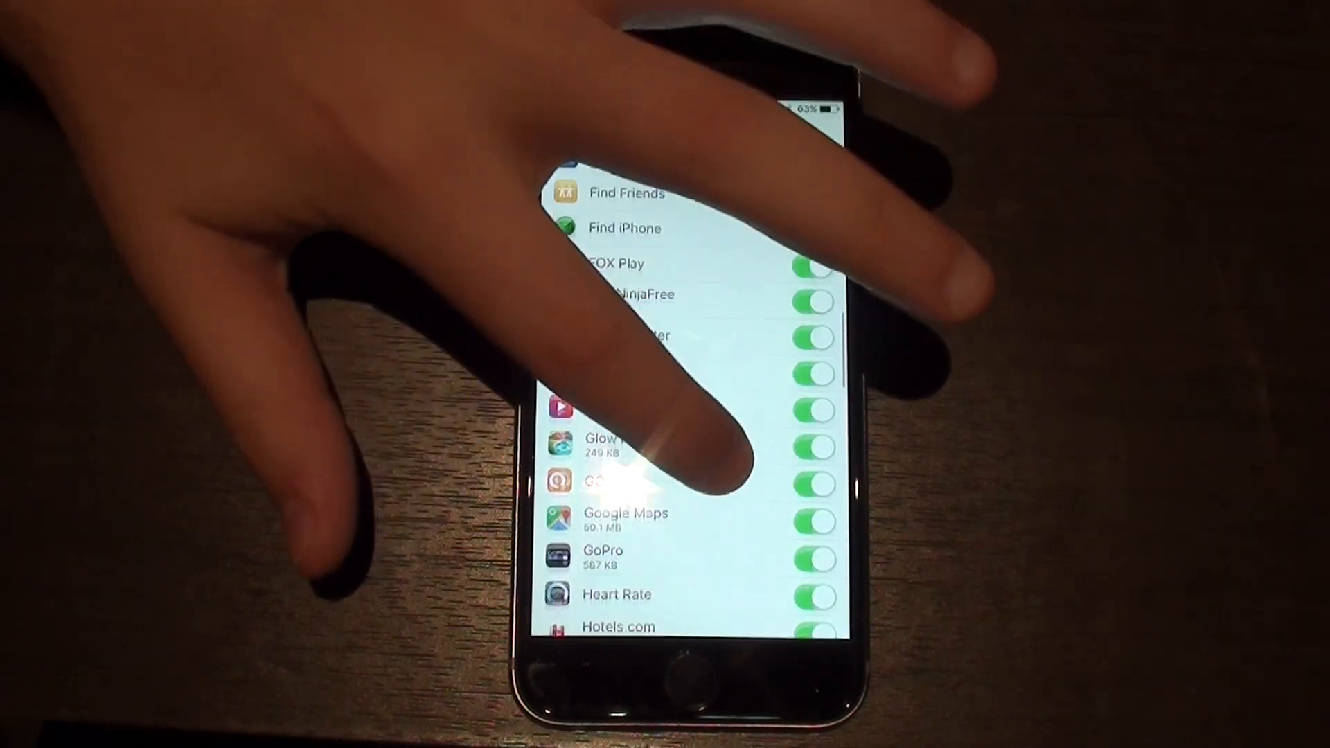
scroll("down", 3)
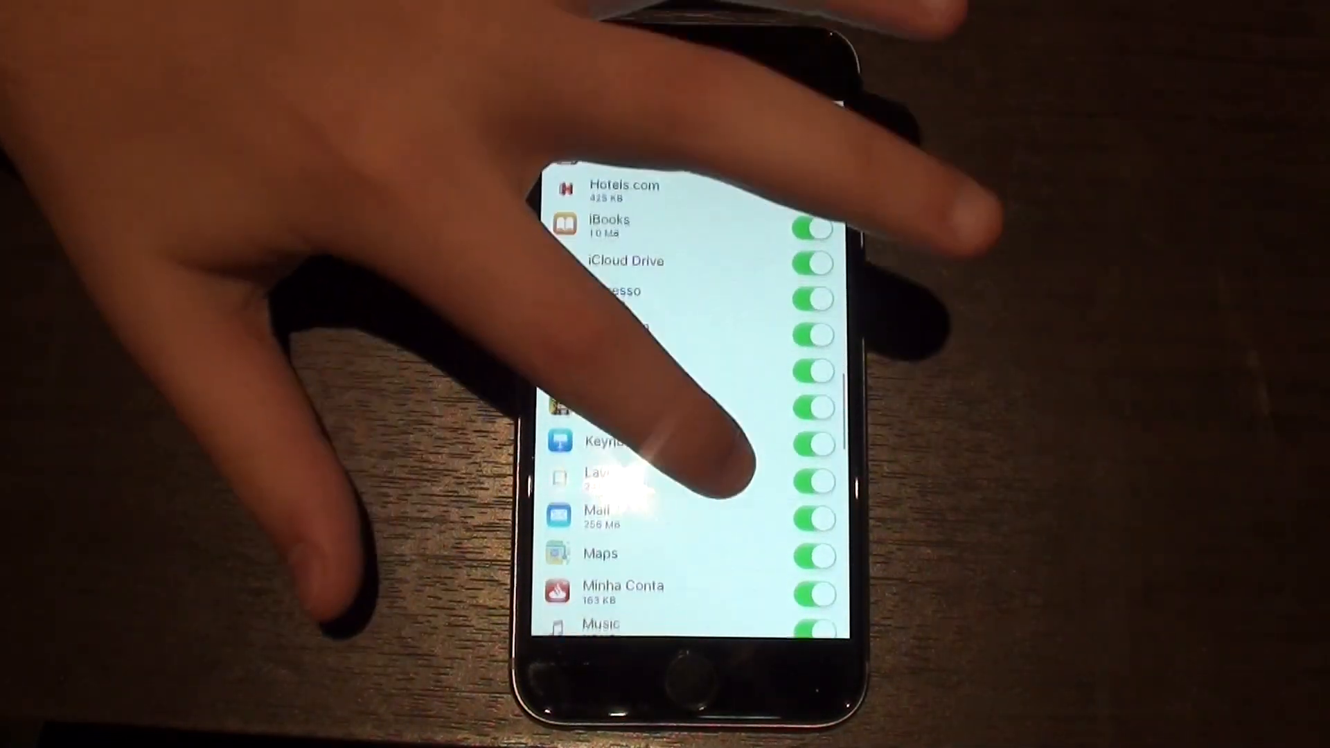
scroll("down", 3)
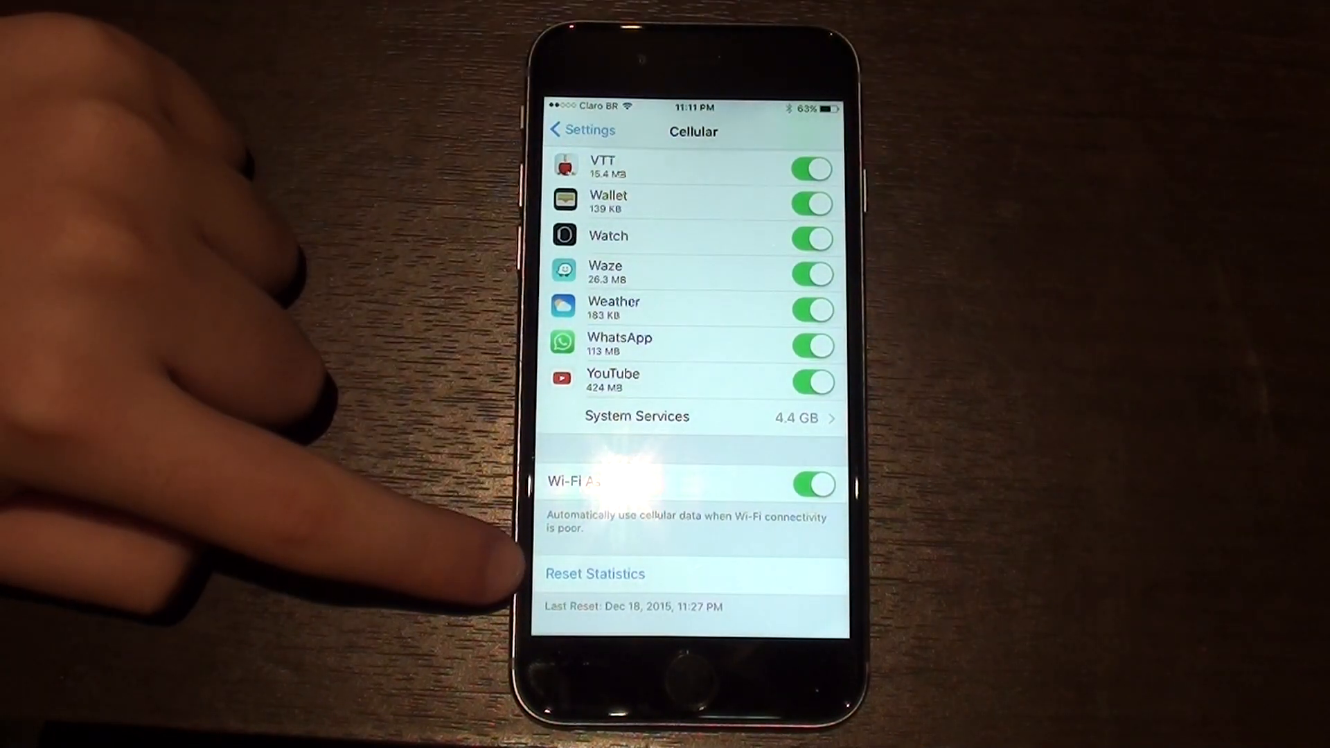
left_click(594, 574)
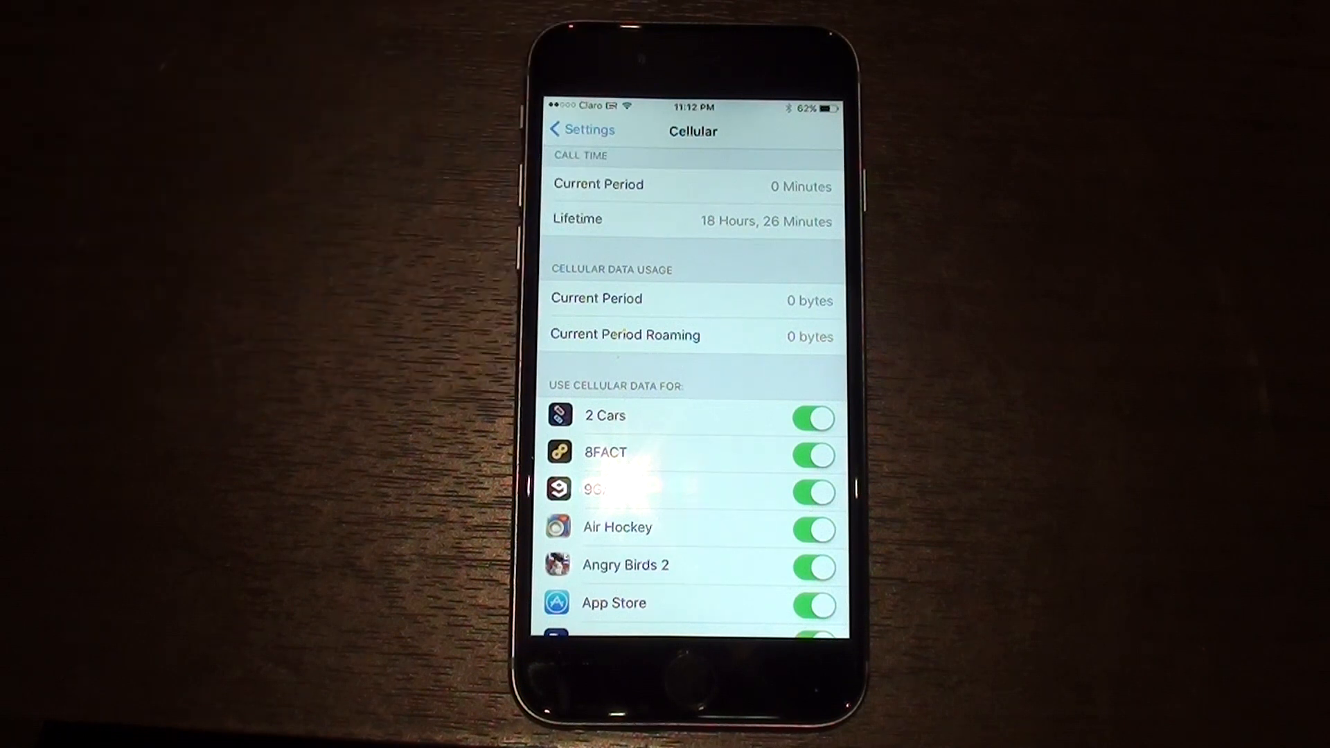
scroll("down", 3)
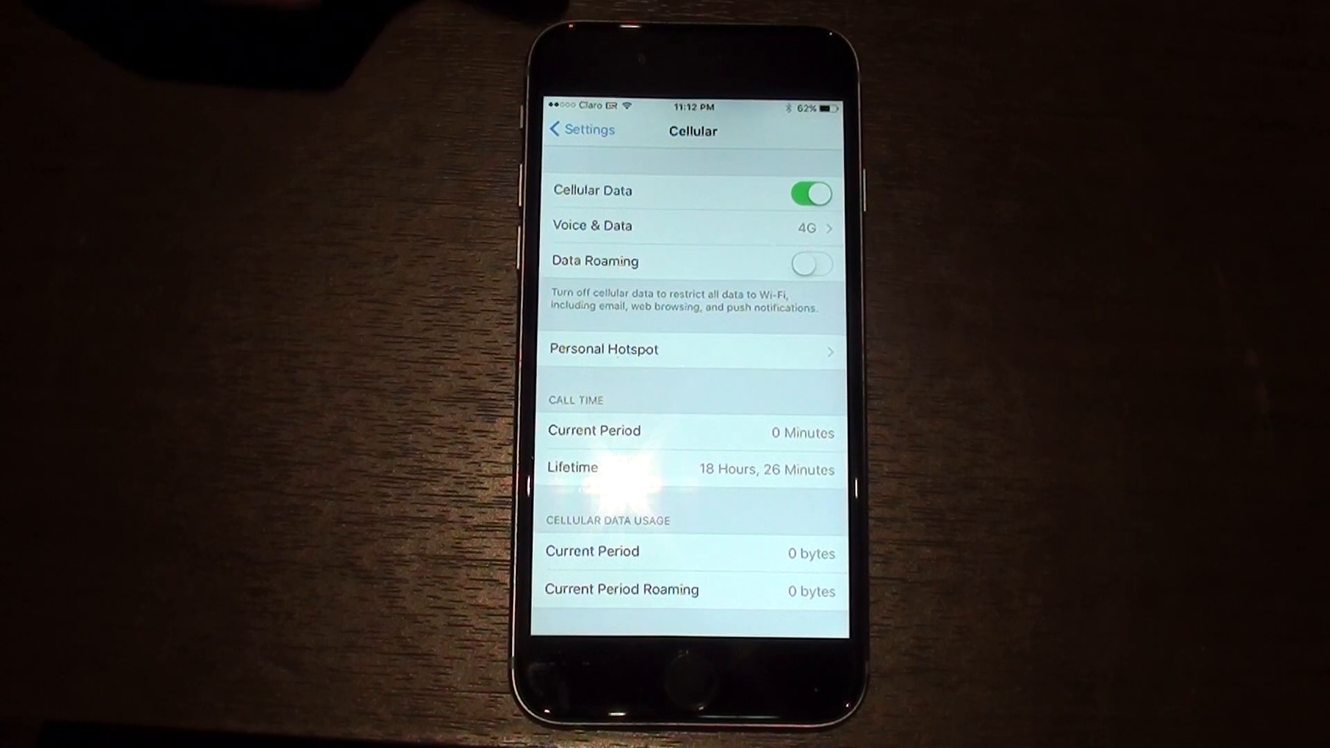
left_click(580, 130)
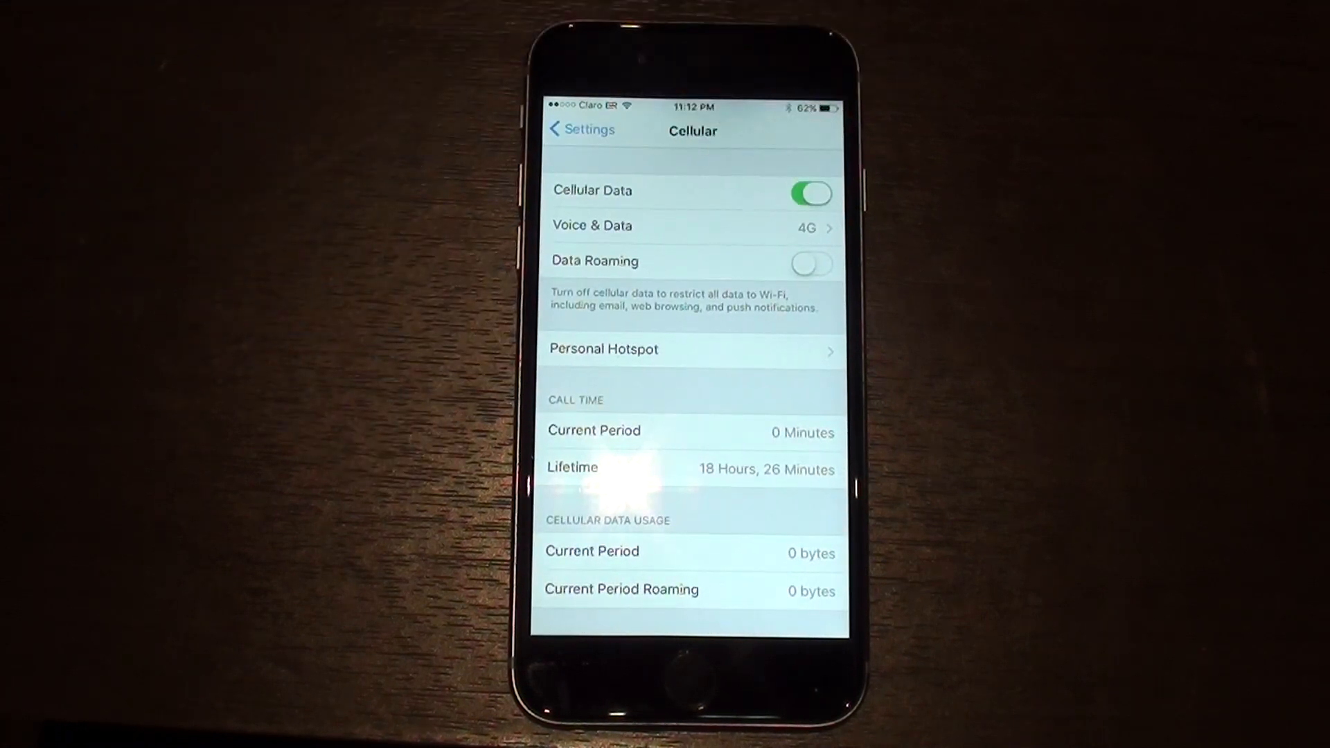
left_click(811, 193)
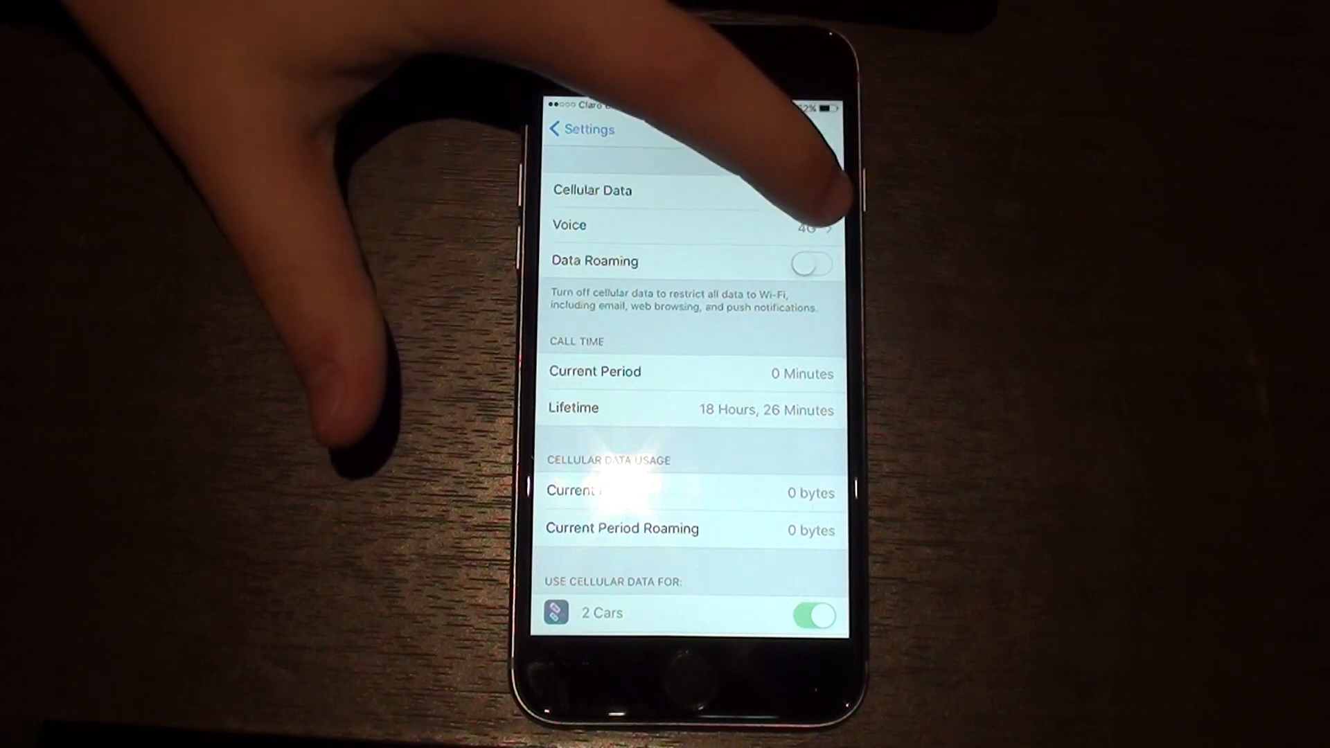
left_click(810, 193)
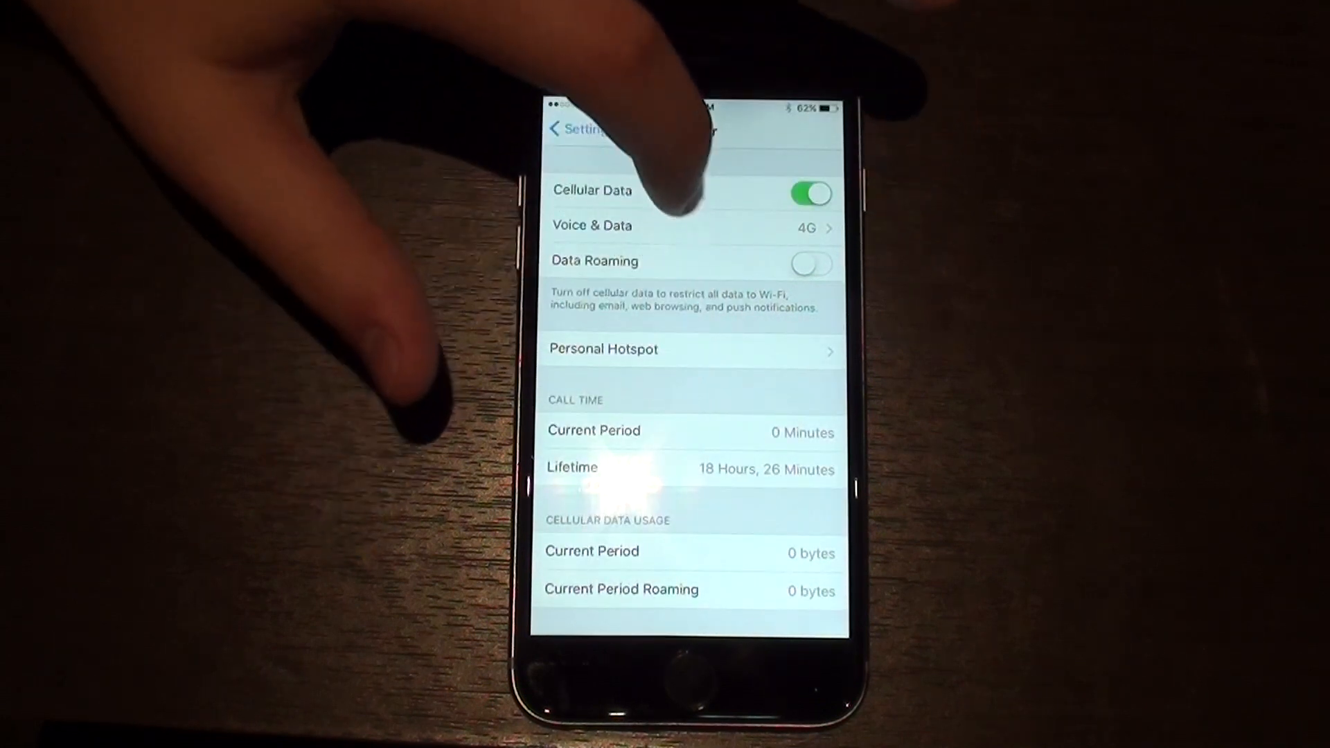
scroll("down", 3)
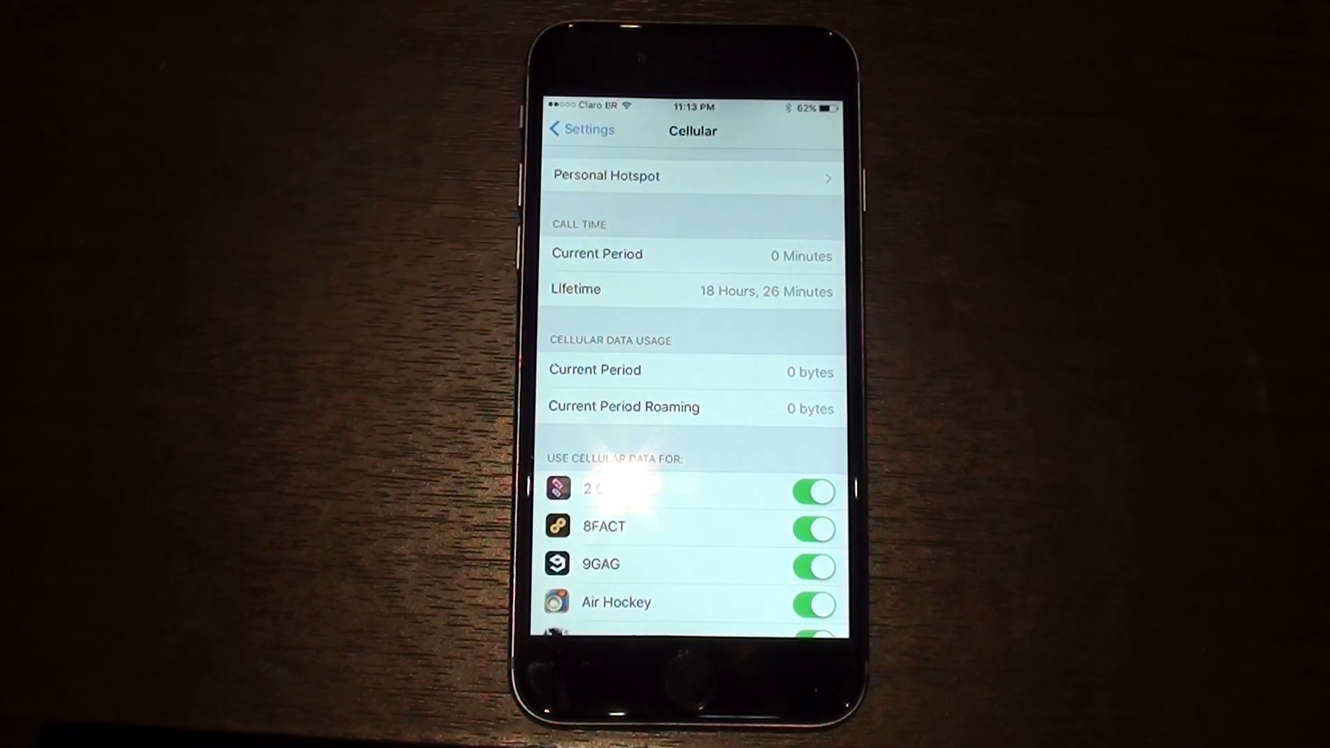